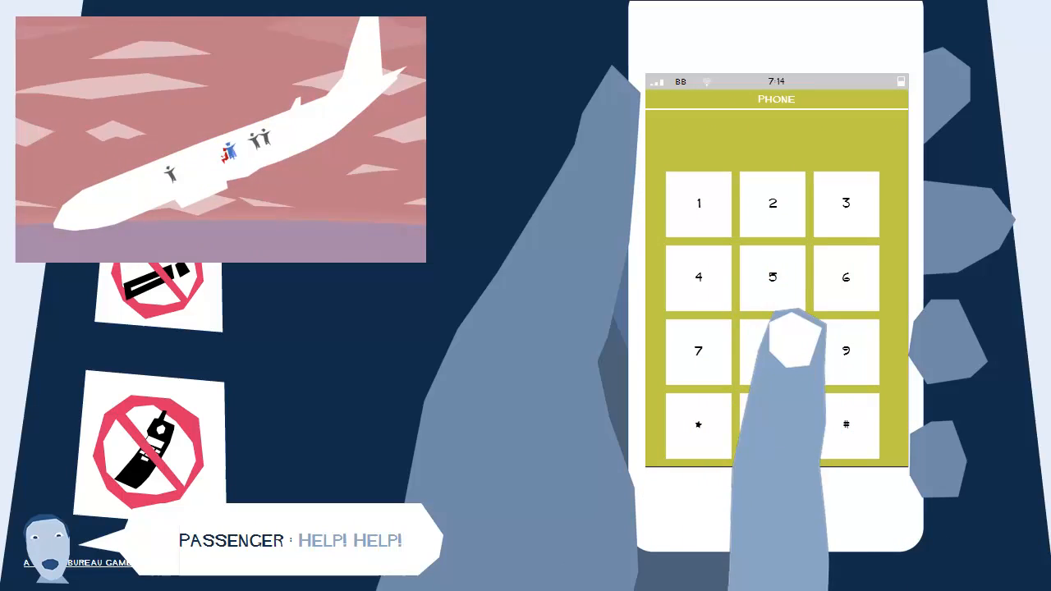
# Step: Leave the Phone dial pad via the home button and return to the app grid
pyautogui.click(772, 276)
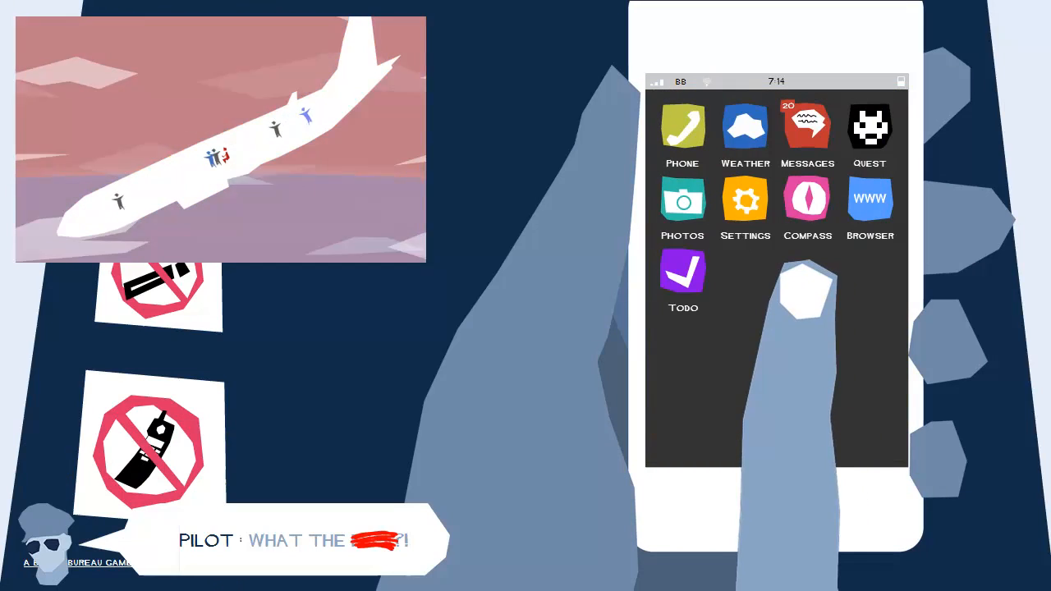
pyautogui.click(808, 199)
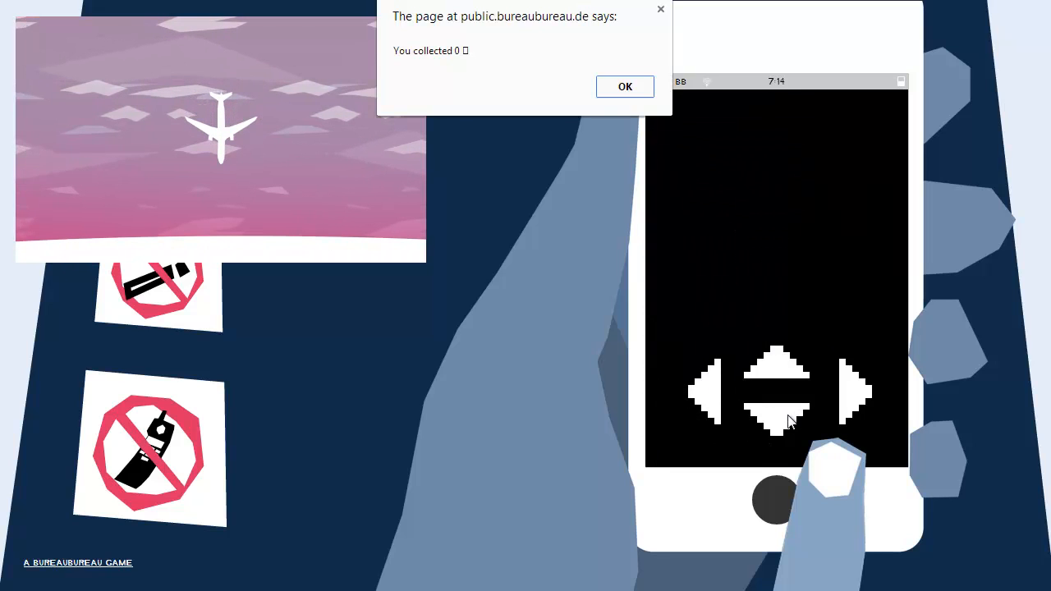
pyautogui.moveTo(638, 134)
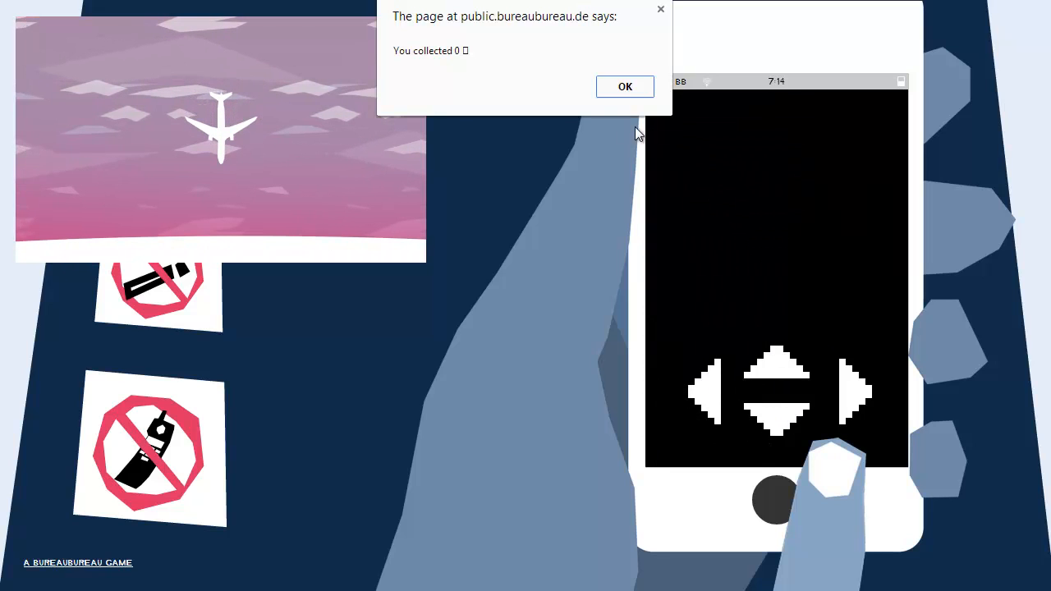
# Step: Dismiss the 'You collected 0' alert with OK, returning to the Quest maze
pyautogui.click(624, 85)
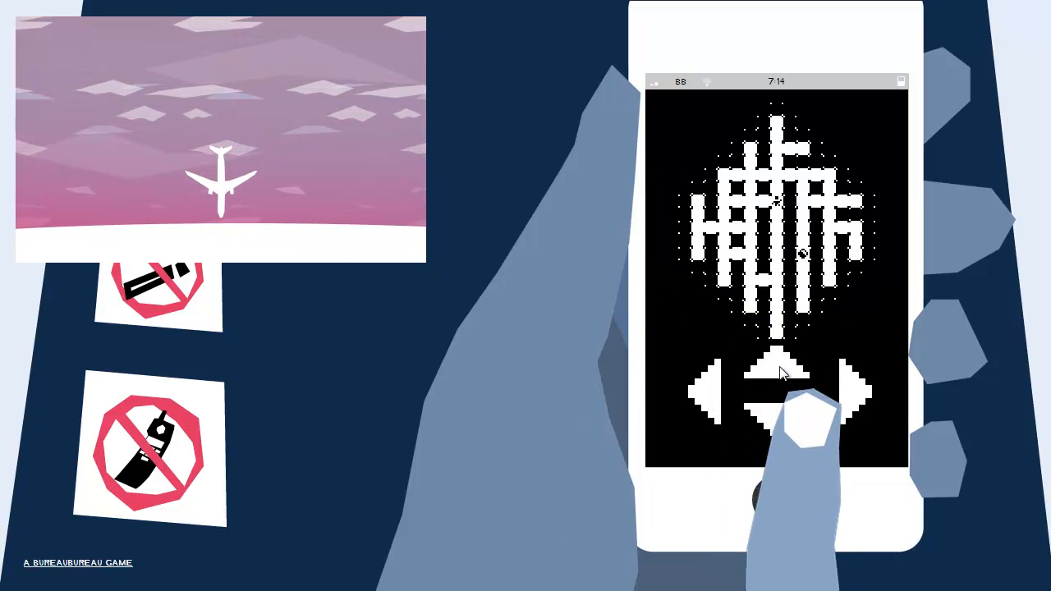